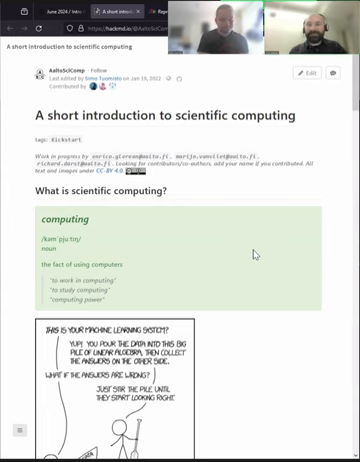
scroll("down", 3)
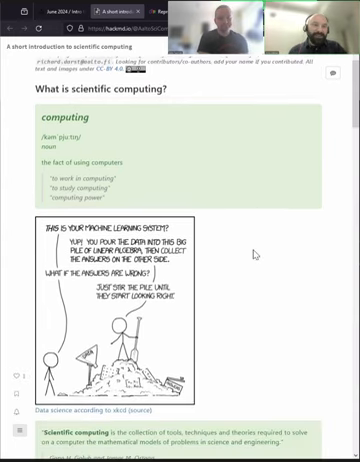
scroll("down", 3)
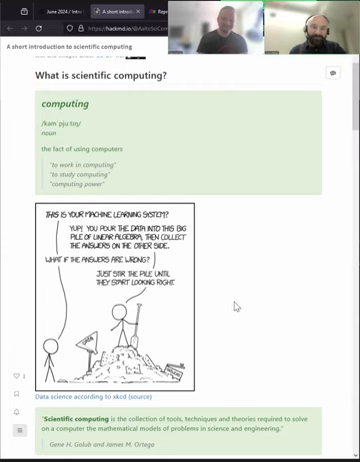
scroll("down", 3)
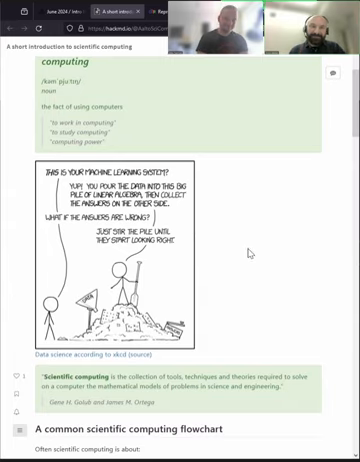
mouse_move(205, 305)
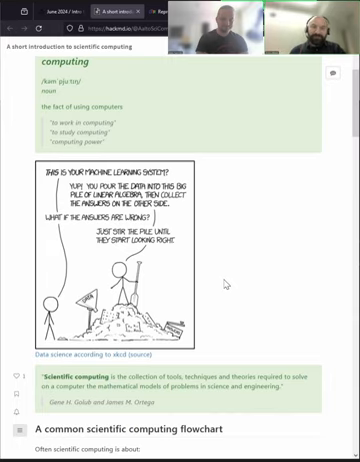
scroll("down", 3)
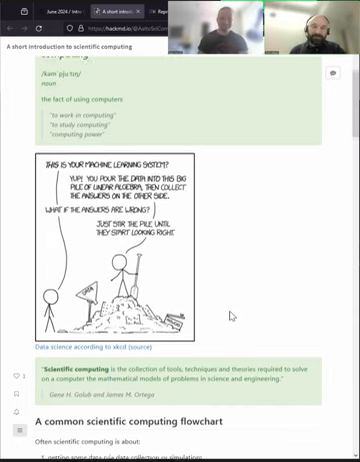
scroll("down", 3)
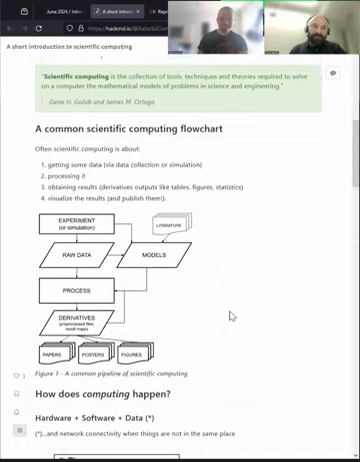
scroll("down", 3)
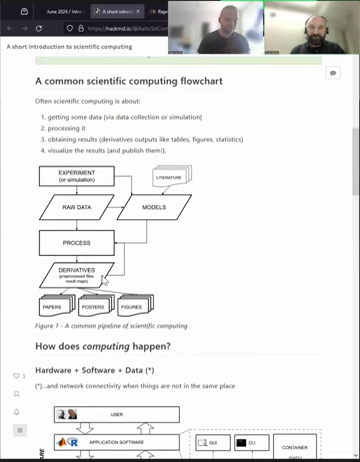
mouse_move(145, 280)
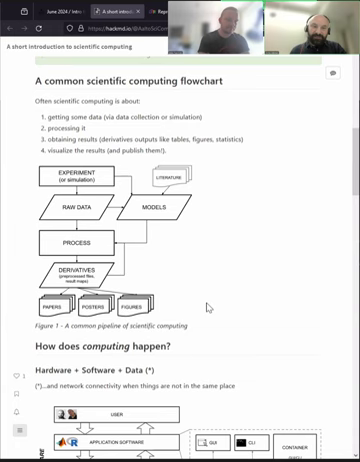
scroll("down", 3)
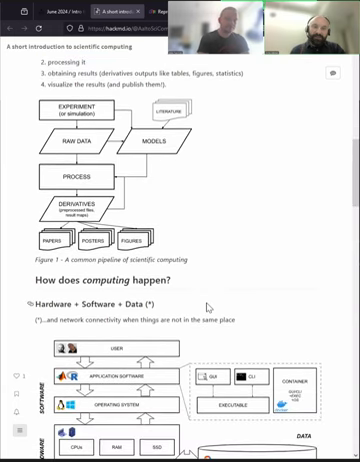
scroll("down", 3)
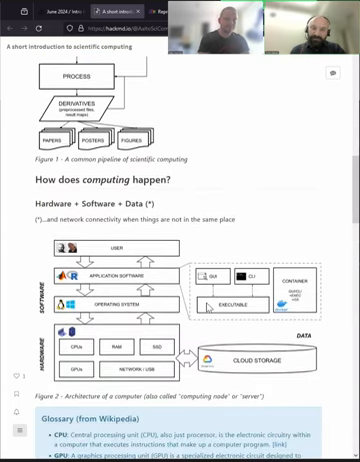
scroll("down", 3)
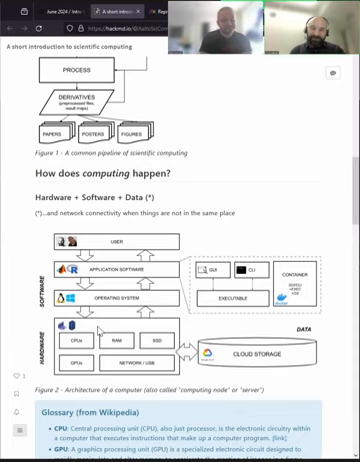
mouse_move(186, 327)
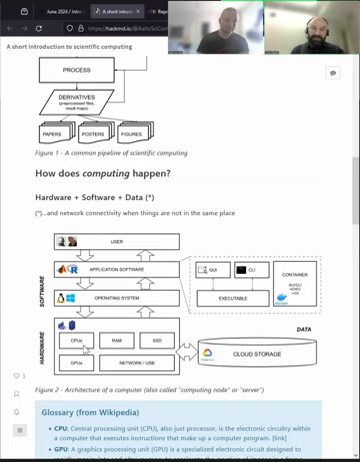
mouse_move(82, 352)
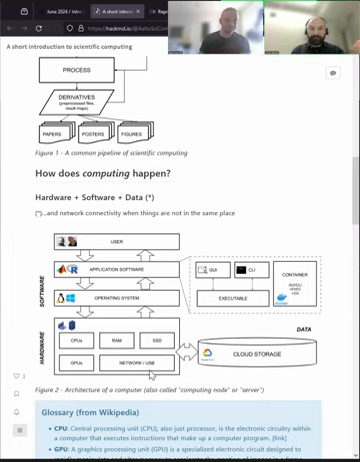
scroll("down", 3)
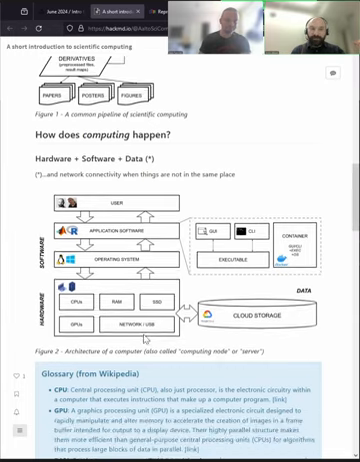
scroll("down", 3)
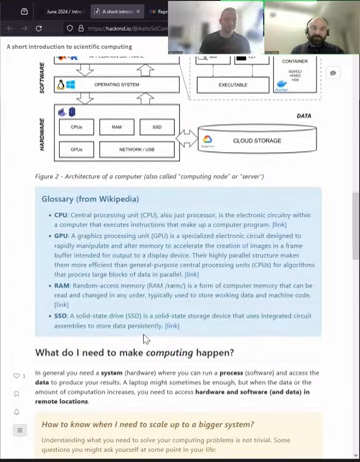
scroll("down", 3)
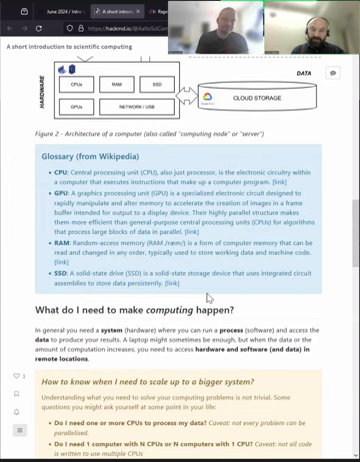
scroll("down", 3)
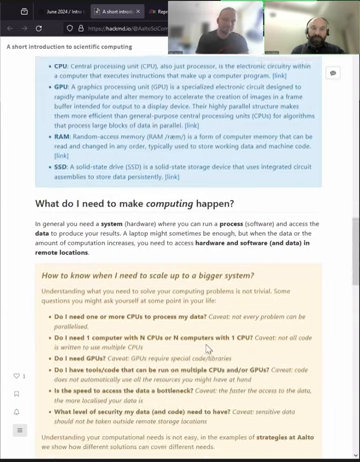
scroll("down", 3)
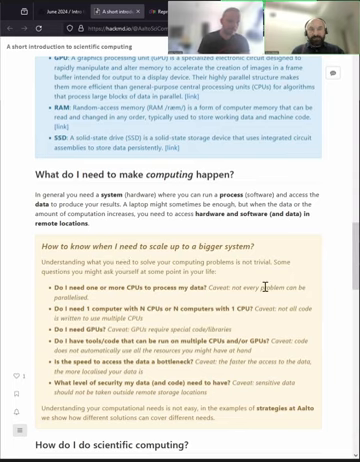
scroll("down", 3)
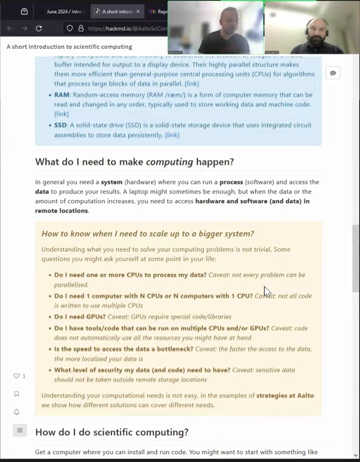
scroll("down", 3)
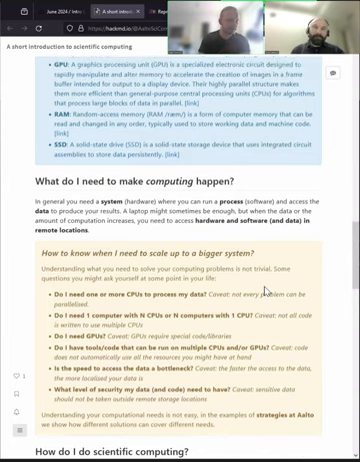
scroll("down", 3)
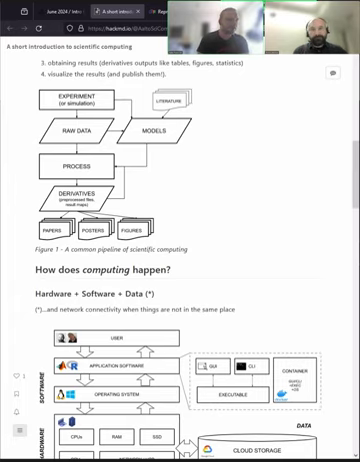
scroll("down", 3)
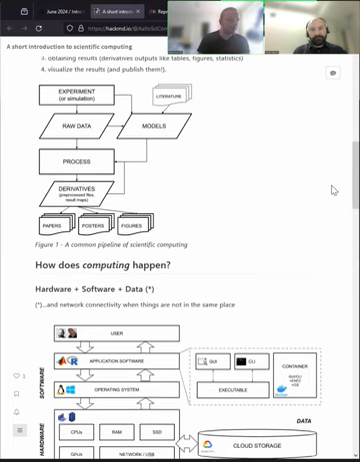
scroll("down", 3)
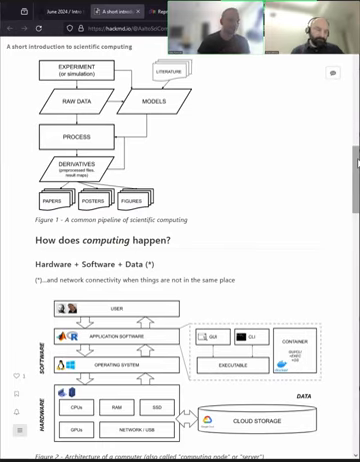
scroll("down", 3)
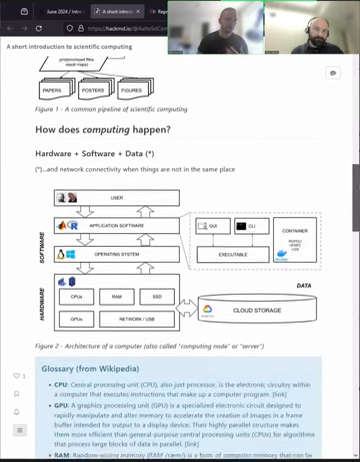
scroll("down", 3)
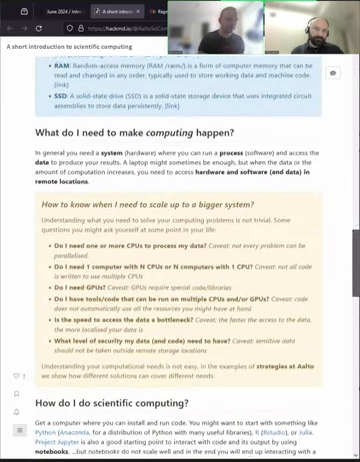
scroll("down", 3)
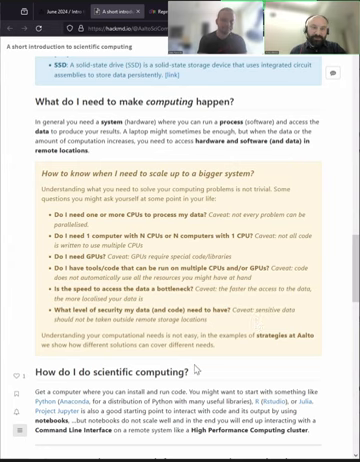
scroll("down", 3)
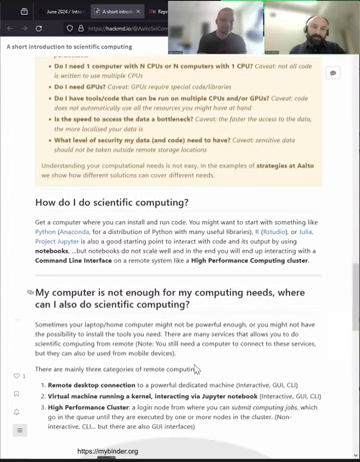
scroll("down", 3)
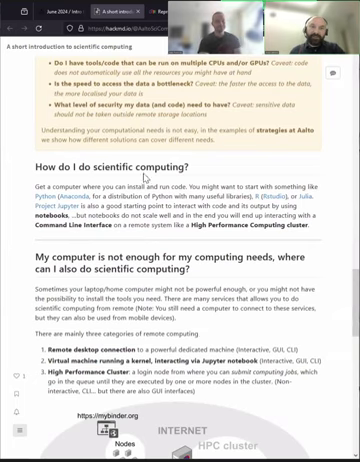
scroll("down", 3)
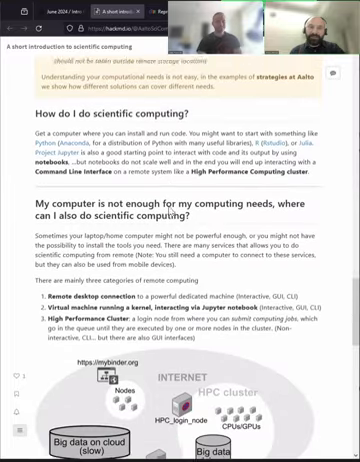
scroll("down", 3)
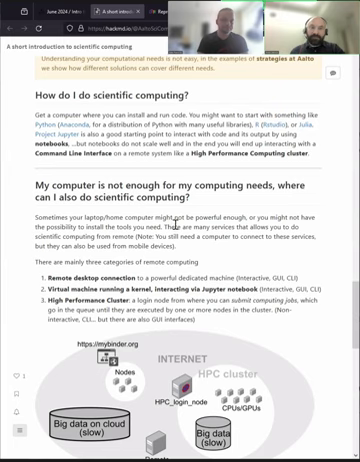
scroll("down", 3)
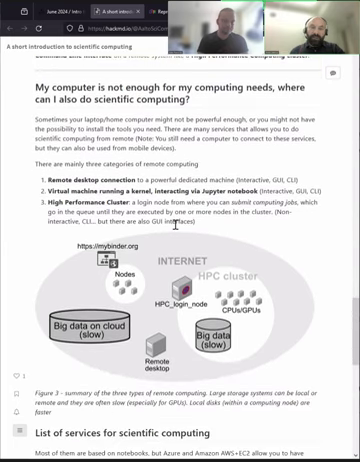
scroll("down", 3)
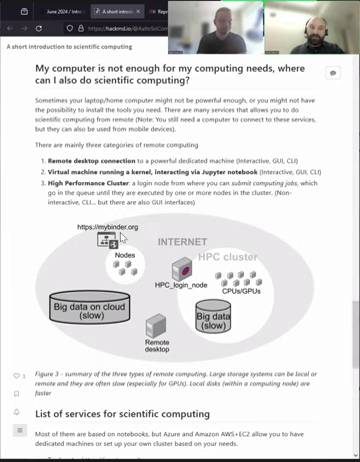
scroll("down", 3)
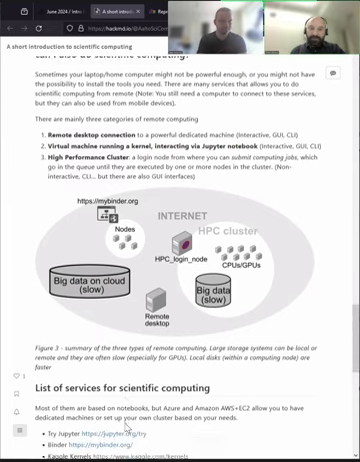